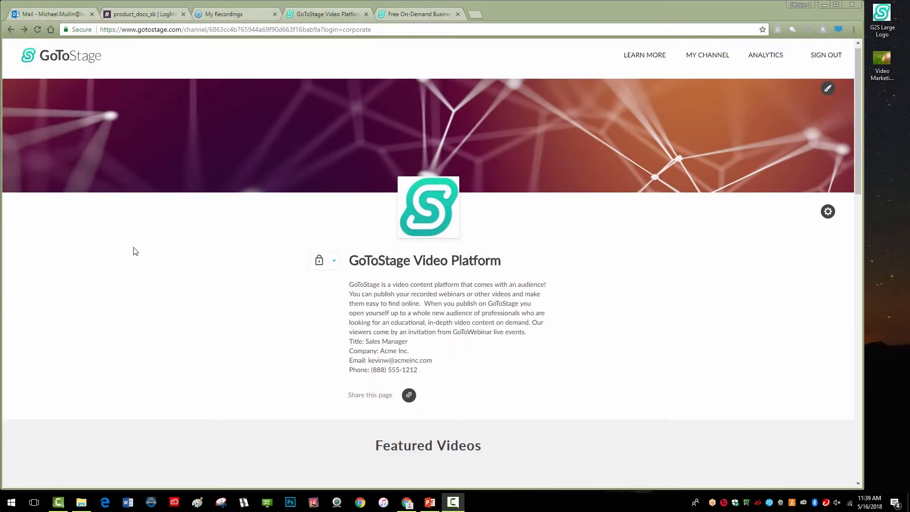
Step: Scroll the channel page down to reach the Video Marketing Trends 2018 video
scroll(down, 3)
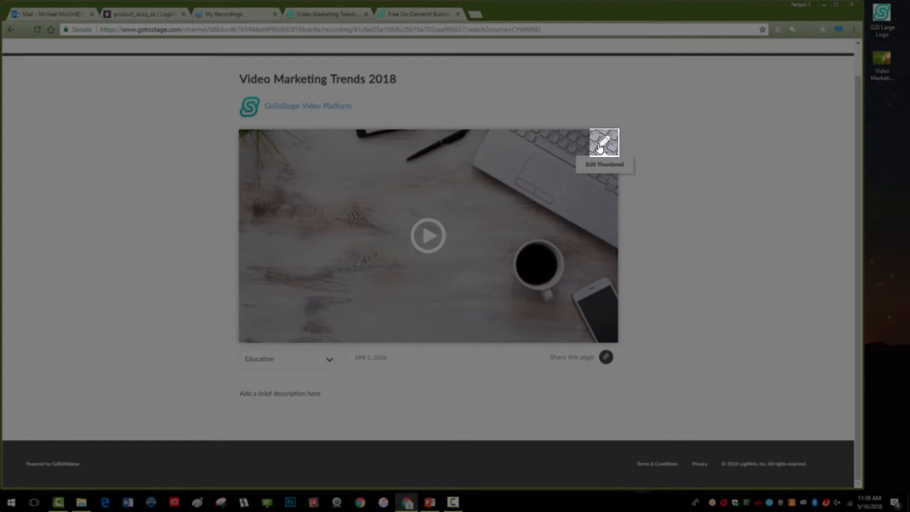
Step: Replace the video thumbnail with the baseball-in-grass image and save
click(604, 143)
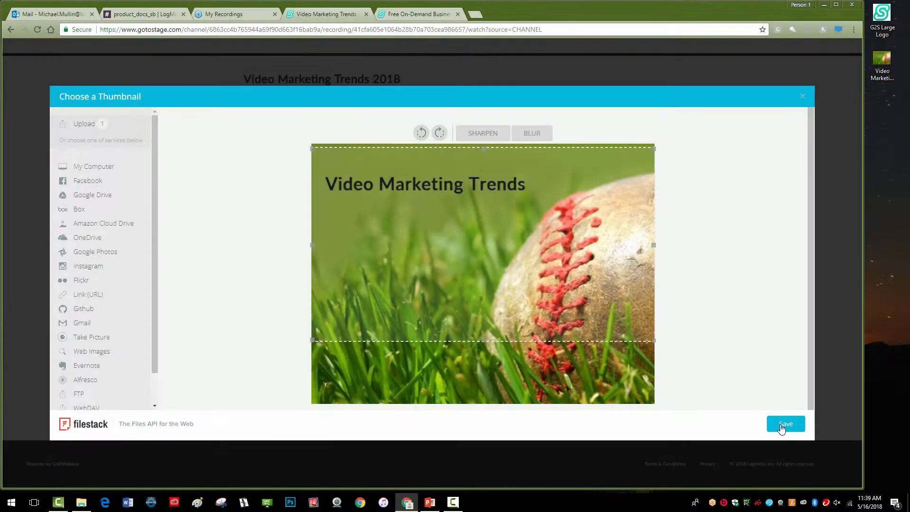
click(786, 424)
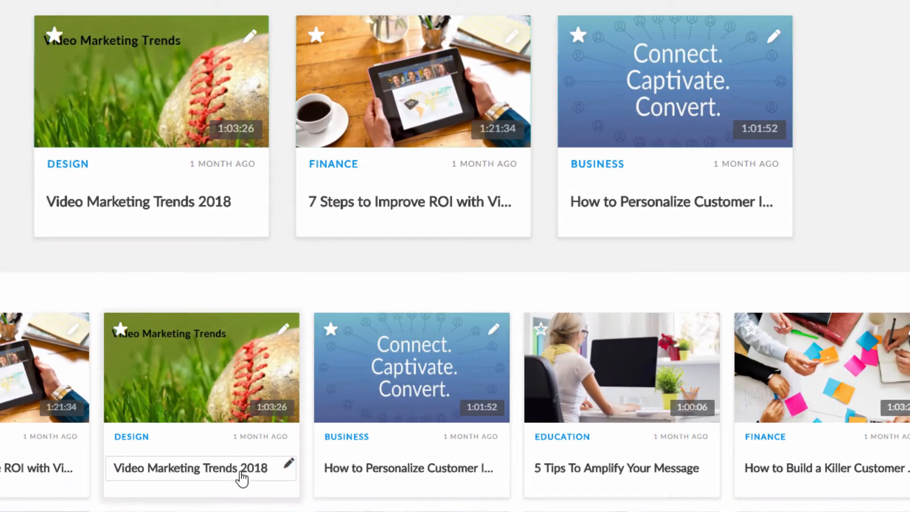
Step: Edit the video card's title inline, typing 'Desig'
click(186, 469)
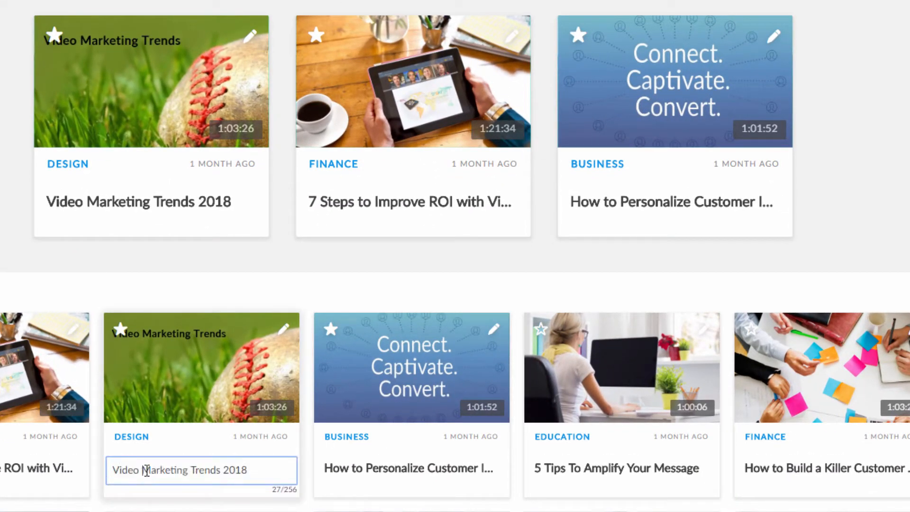
text(Design)
text(In this video, we will take a deep dive into the )
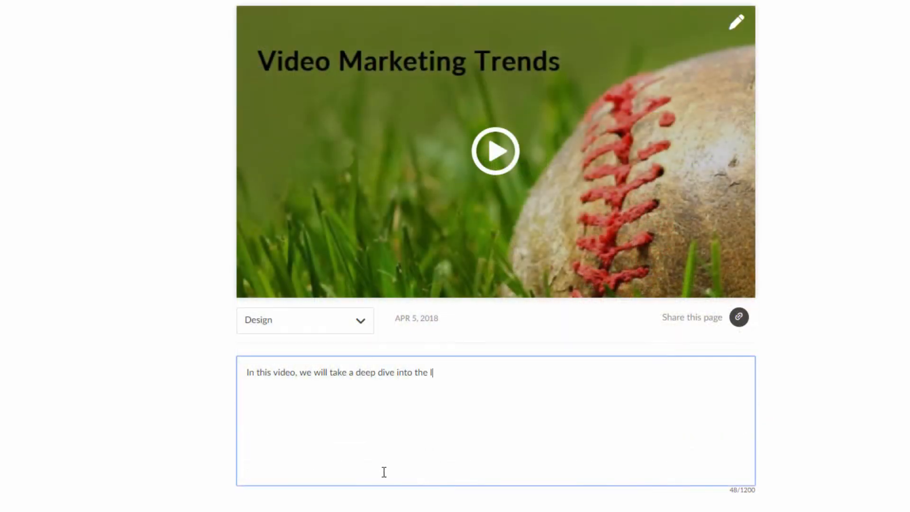
Step: Type the description about latest video designs used in Marketing and social media integration
text(latest)
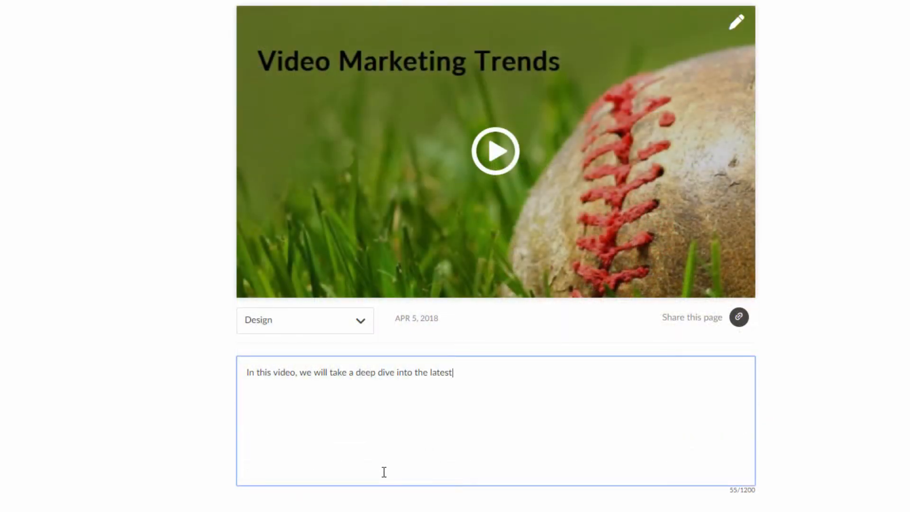
text(video designs used in Marketing. We discuss ideas for all social media integration and explore new ways to improve video design standards.)
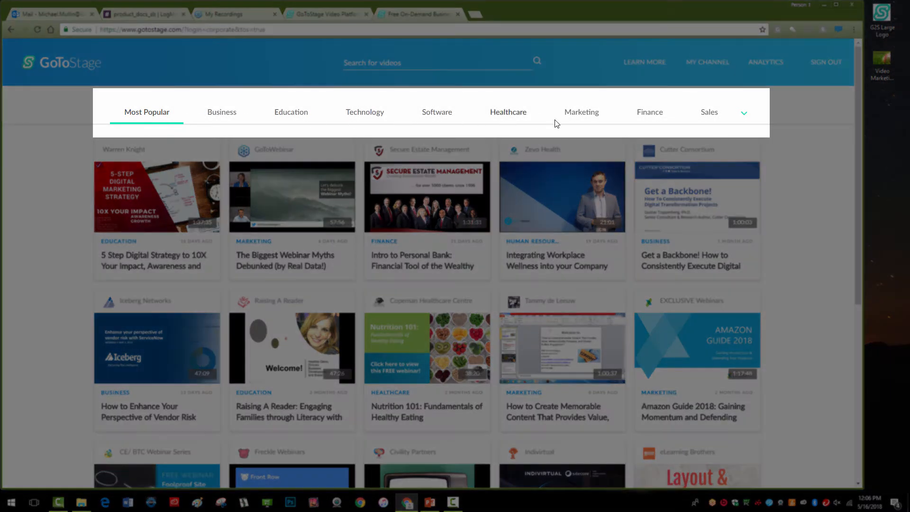
Step: Browse the additional video categories, then return to My Channel
click(744, 112)
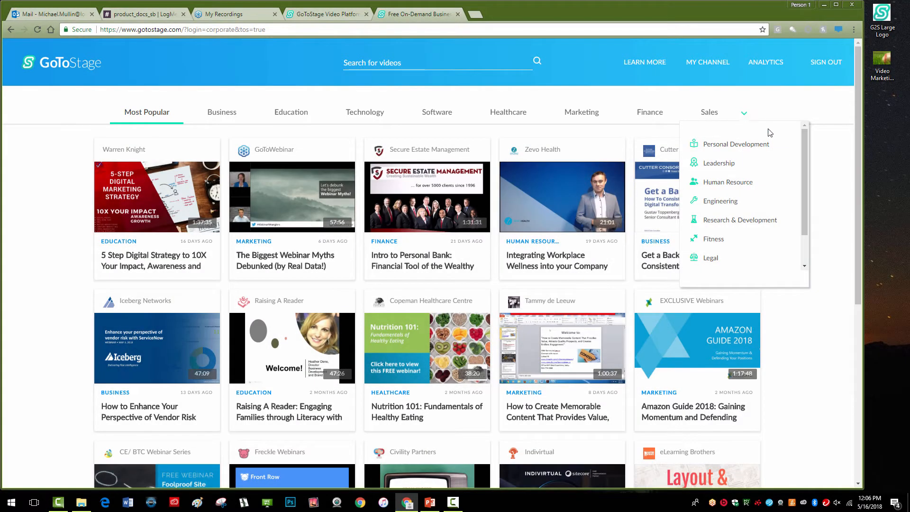
scroll(down, 3)
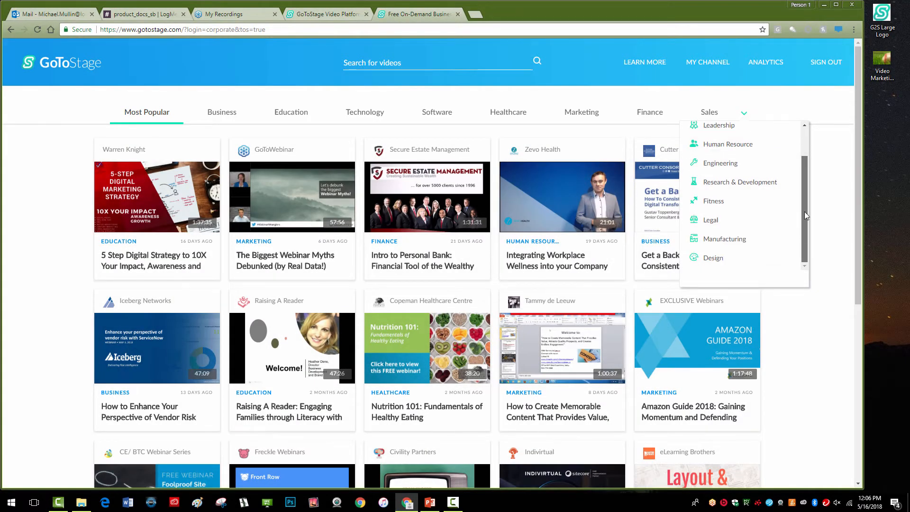
click(707, 61)
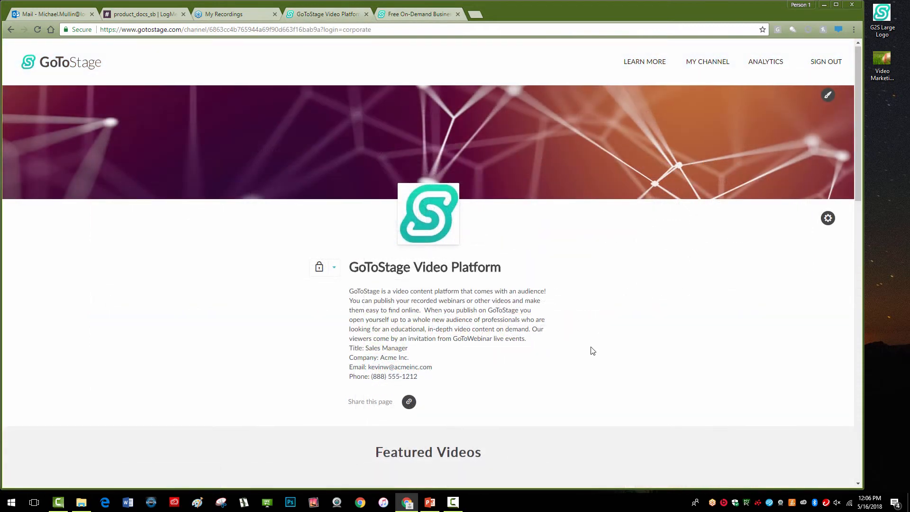
Step: Set the Video Marketing Trends 2018 category to Design
scroll(down, 3)
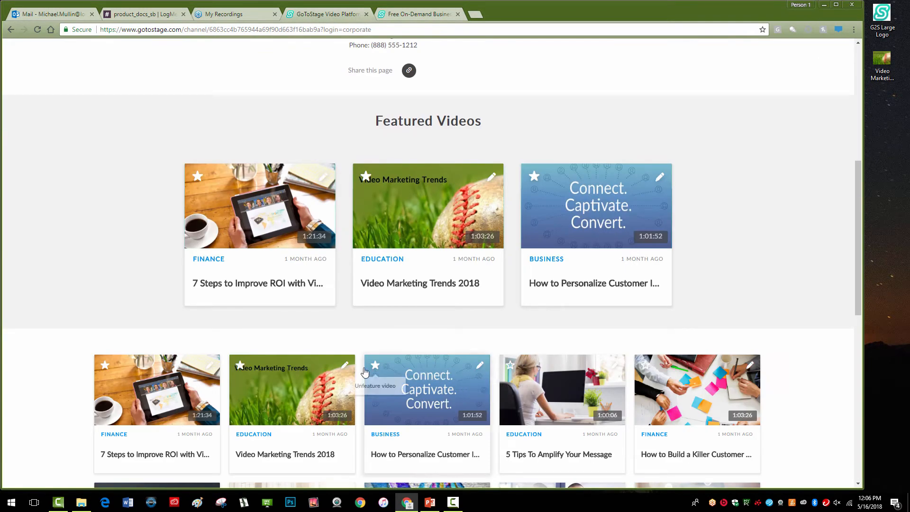
click(346, 366)
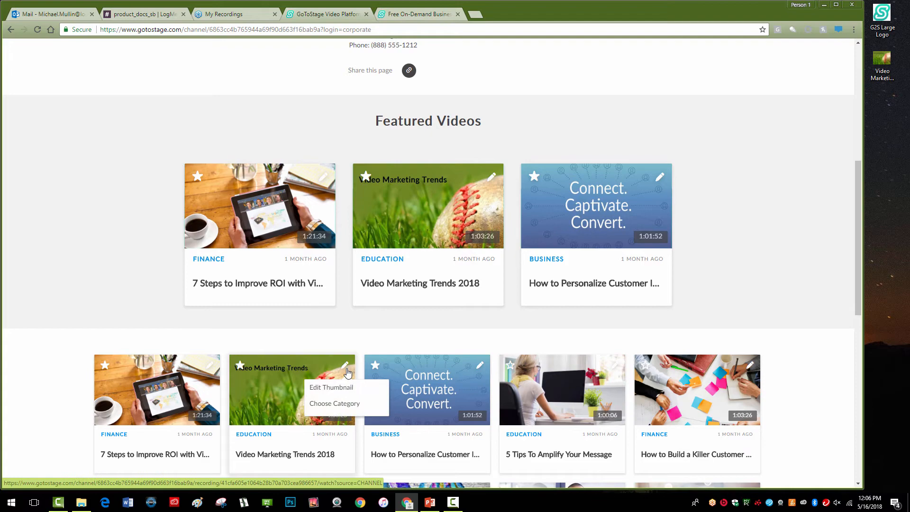
click(334, 403)
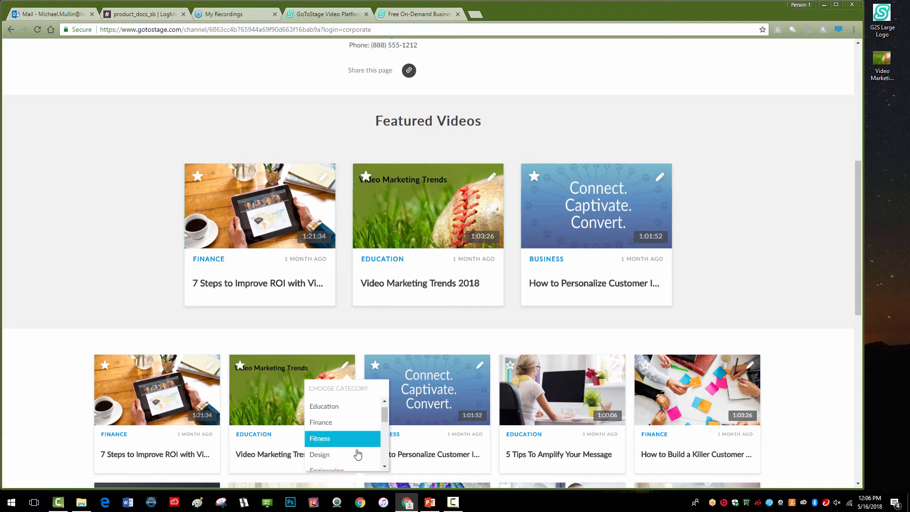
click(320, 454)
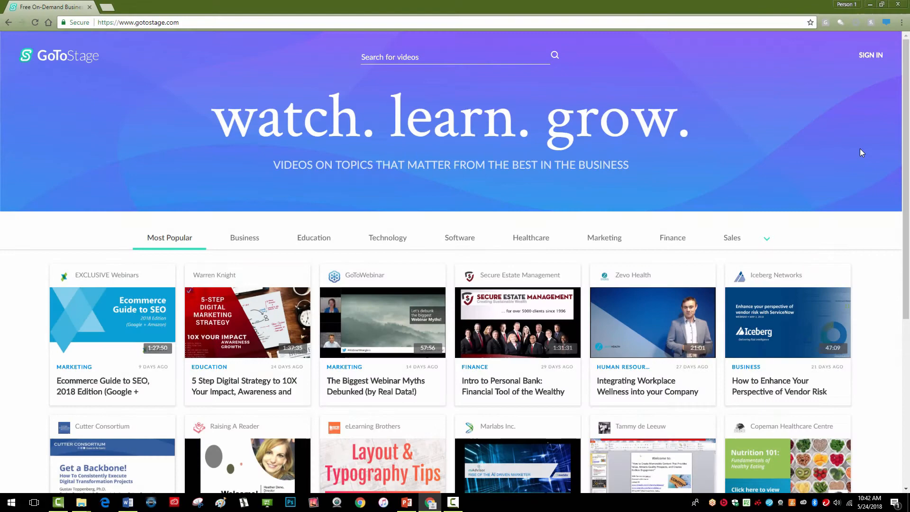
Step: Open the sign-in options from the GoToStage home page
click(871, 54)
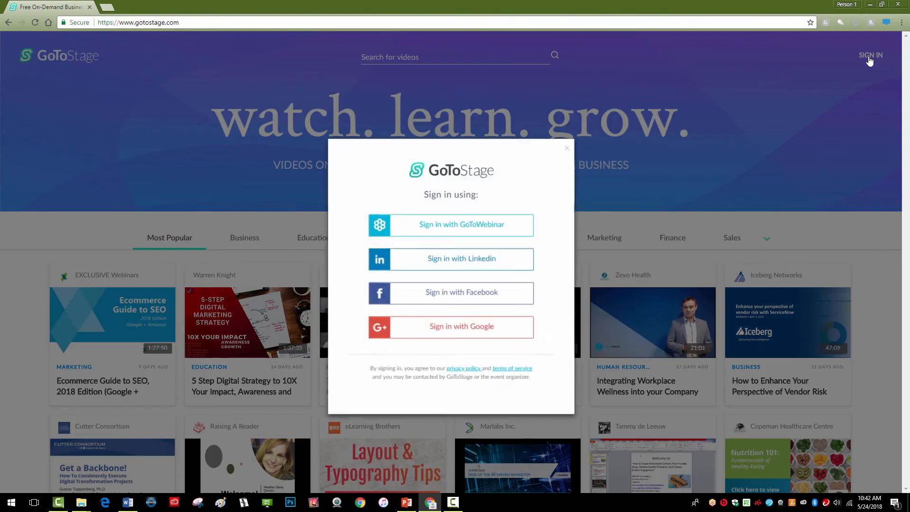